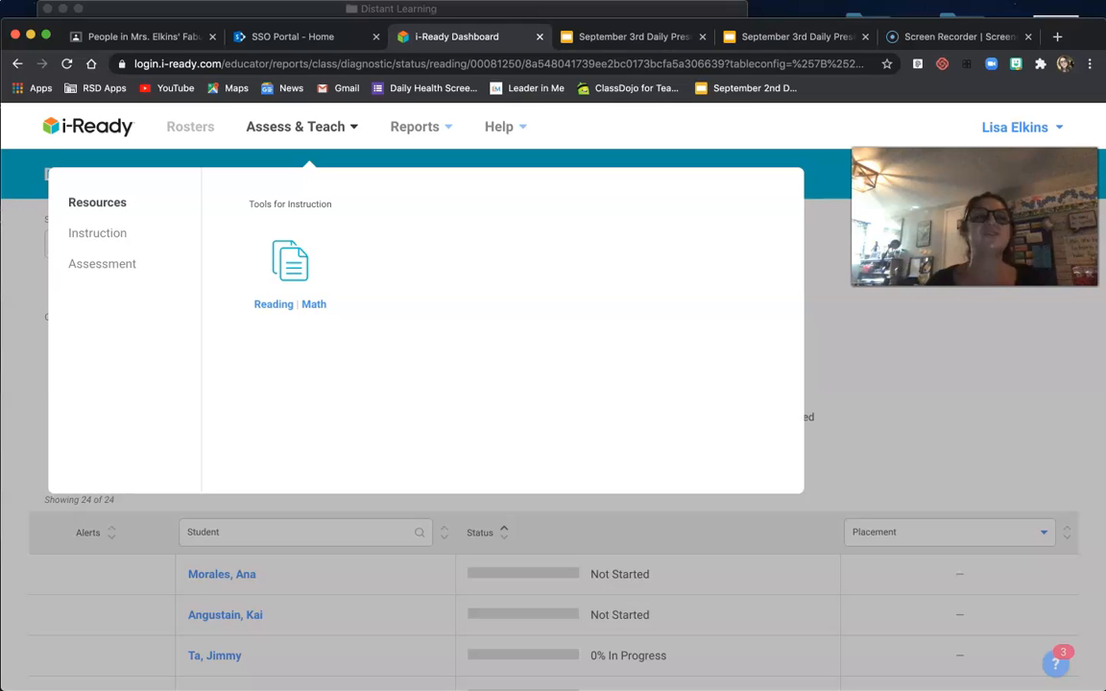
{"action": "mouse_move", "coordinate": [293, 133]}
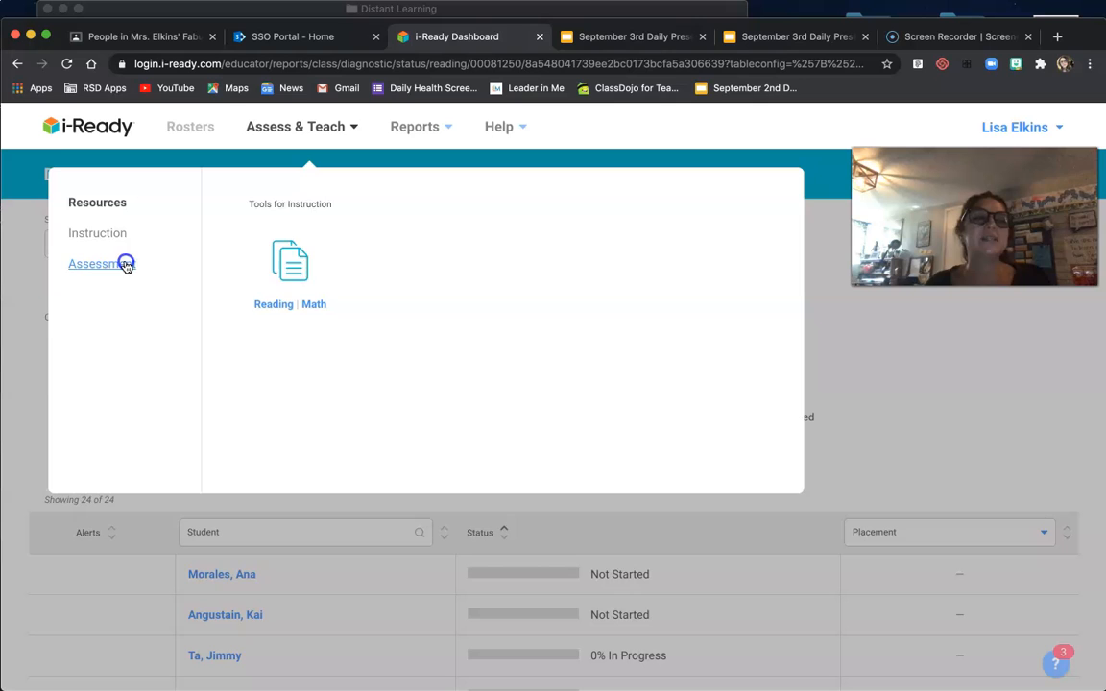
- Open the Reading Diagnostic page from Assessment in the Assess & Teach menu
{"action": "left_click", "coordinate": [102, 264]}
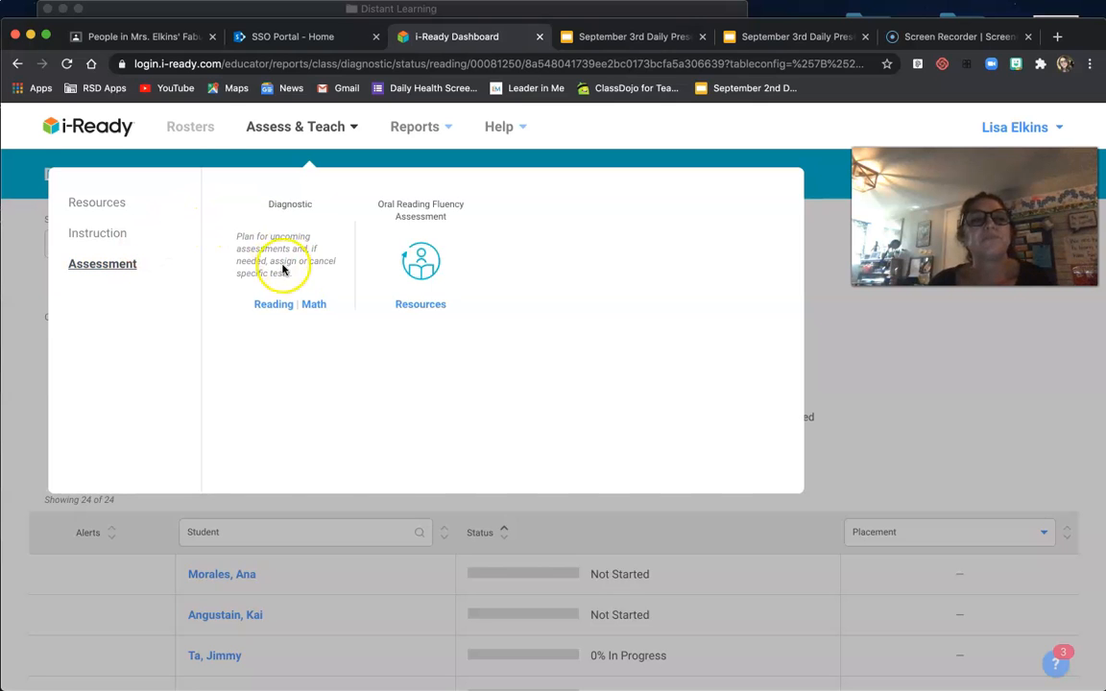
{"action": "left_click", "coordinate": [273, 304]}
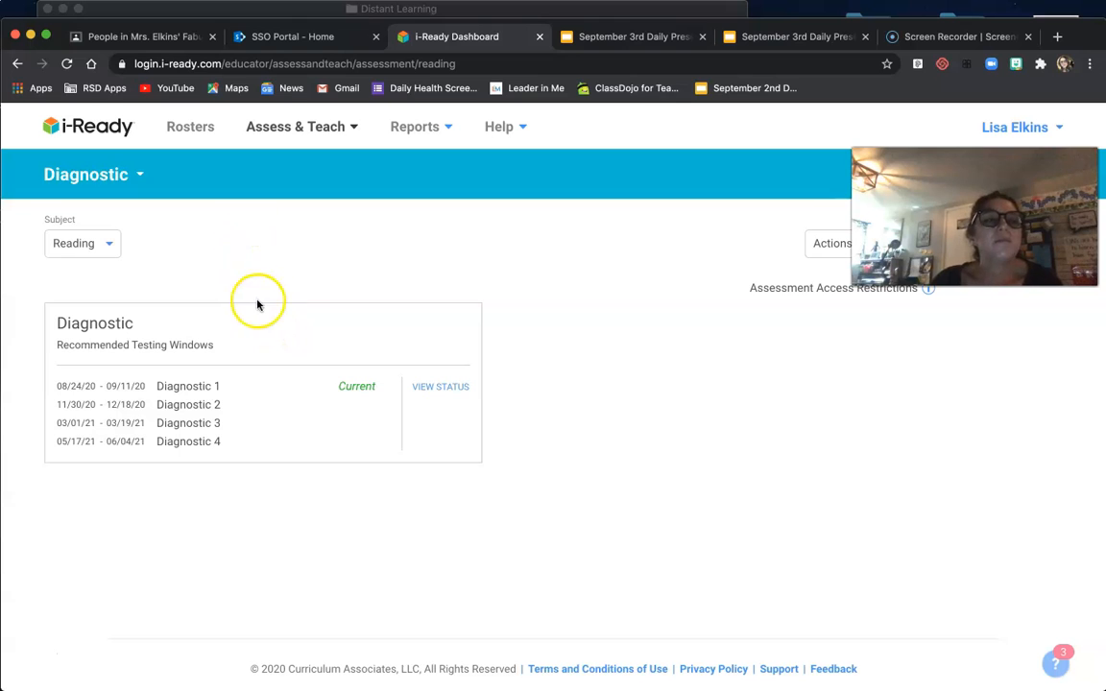
- View the Diagnostic 1 class status and scroll through the student list
{"action": "left_click", "coordinate": [440, 386]}
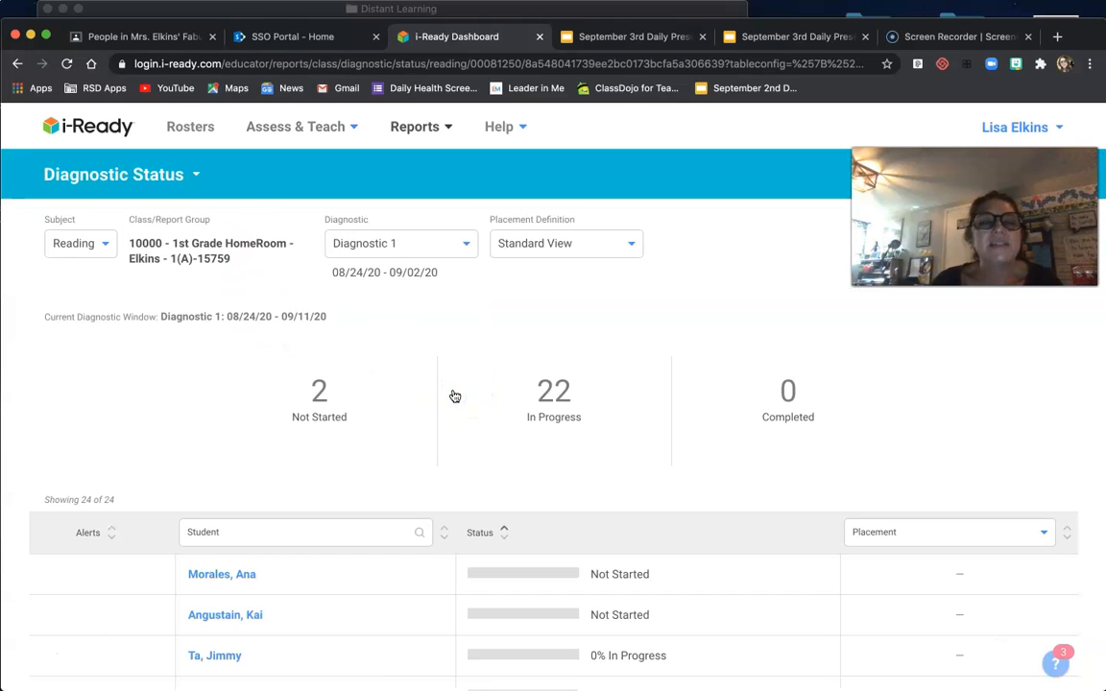
{"action": "scroll", "scroll_direction": "down", "scroll_amount": 3}
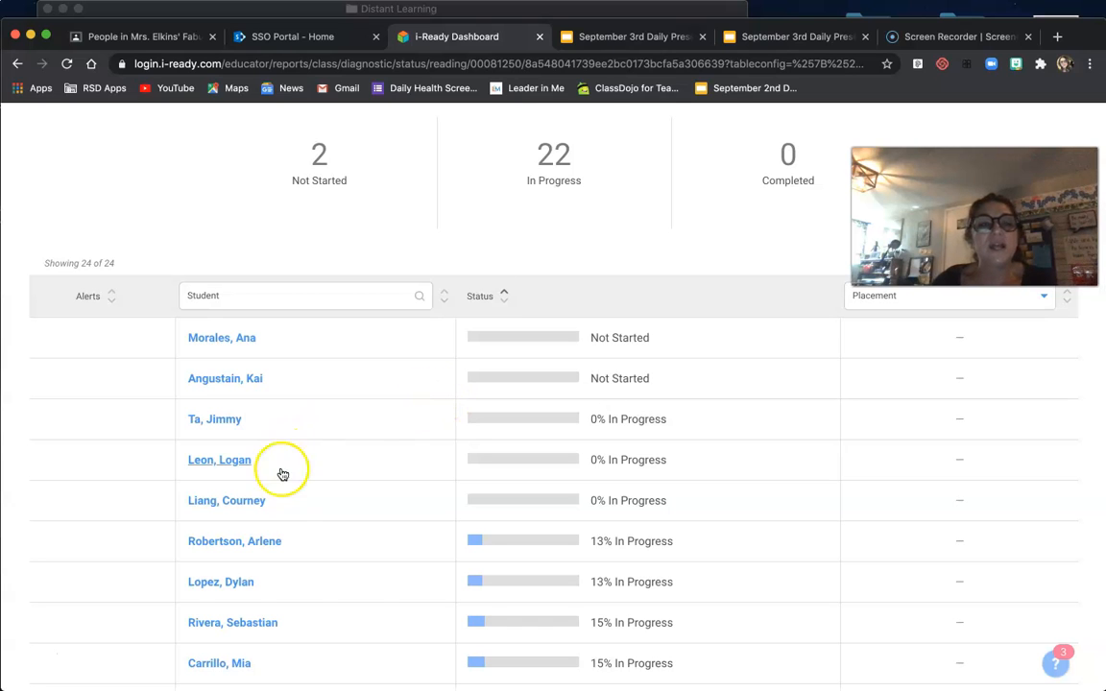
{"action": "scroll", "scroll_direction": "down", "scroll_amount": 3}
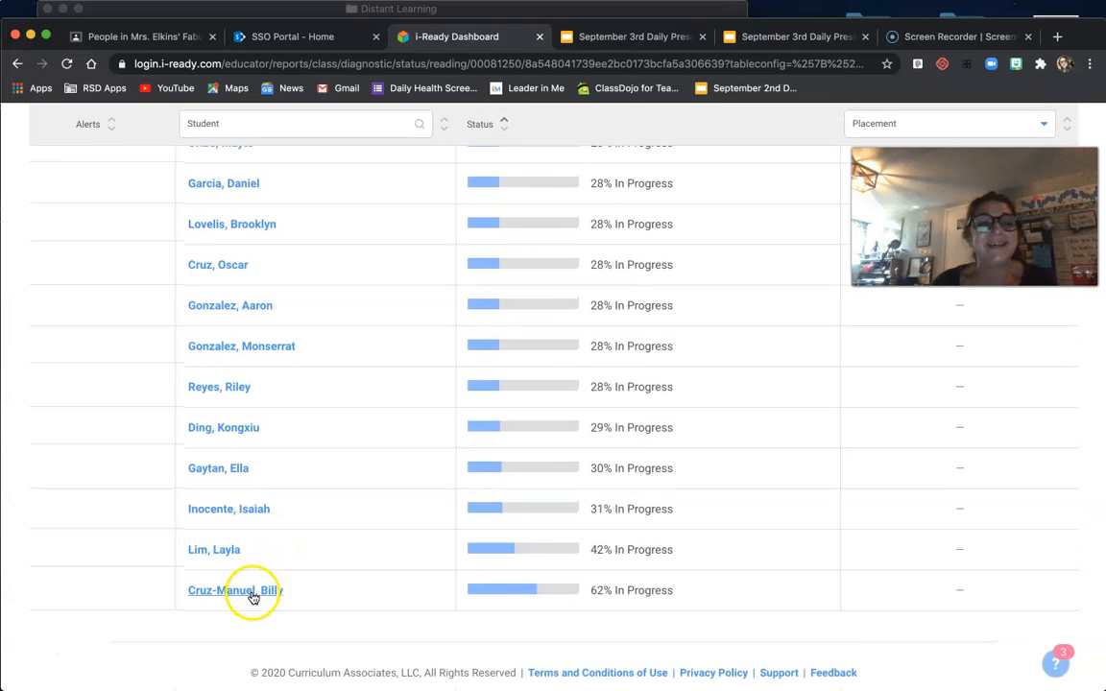
{"action": "left_click", "coordinate": [235, 591]}
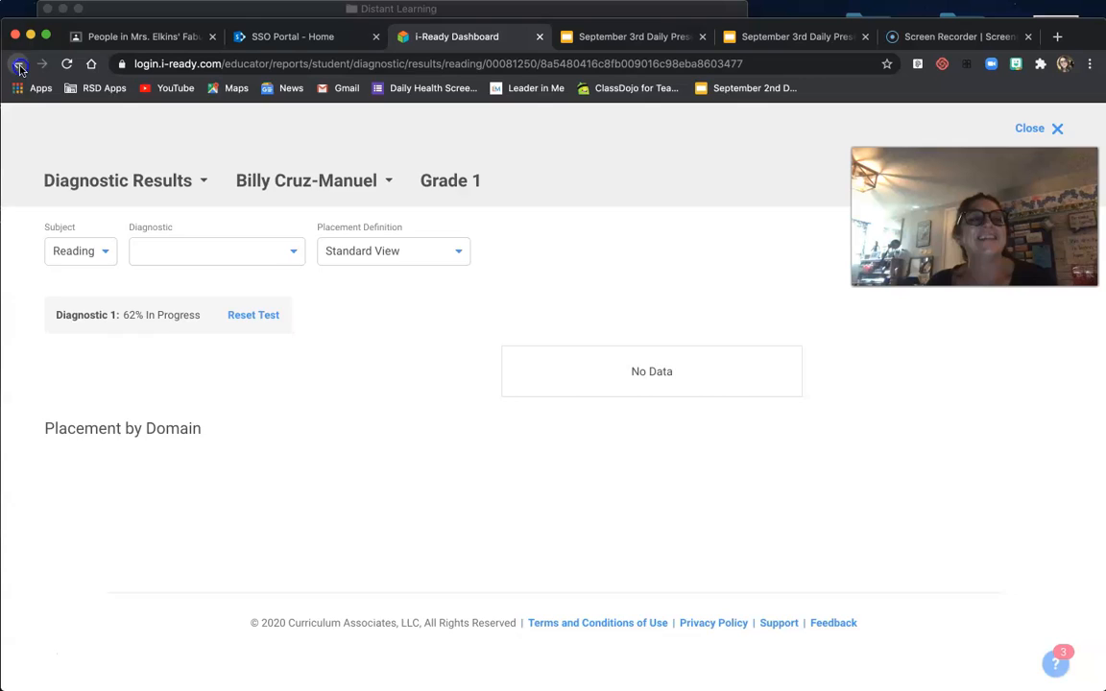
{"action": "left_click", "coordinate": [17, 64]}
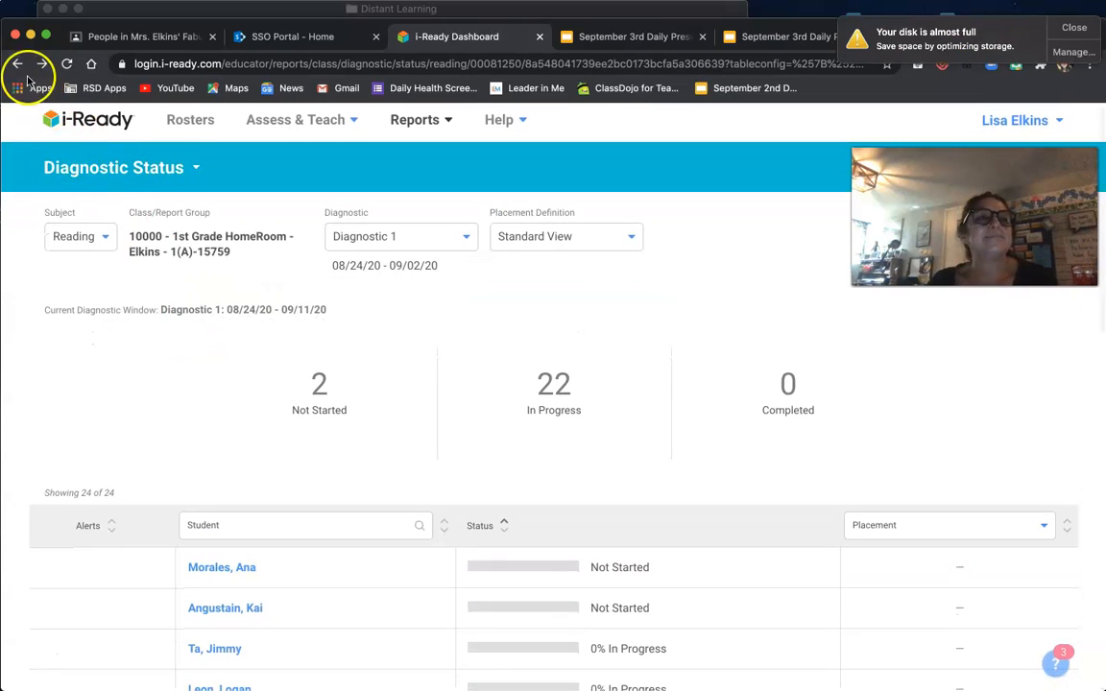
{"action": "left_click", "coordinate": [16, 64]}
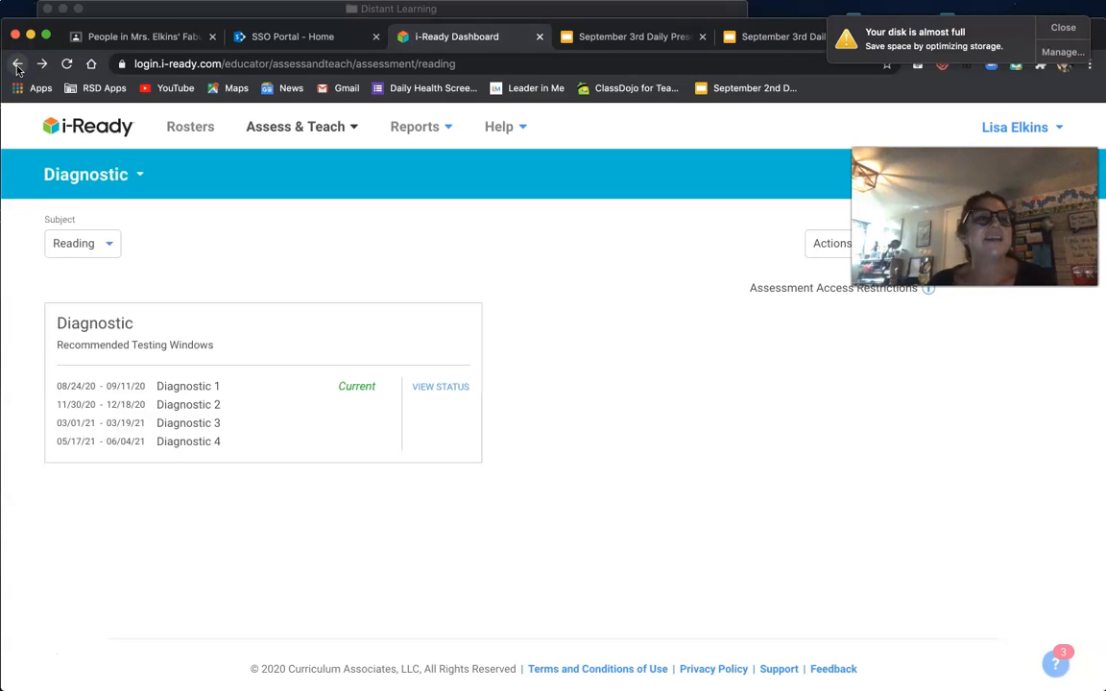
{"action": "left_click", "coordinate": [440, 386]}
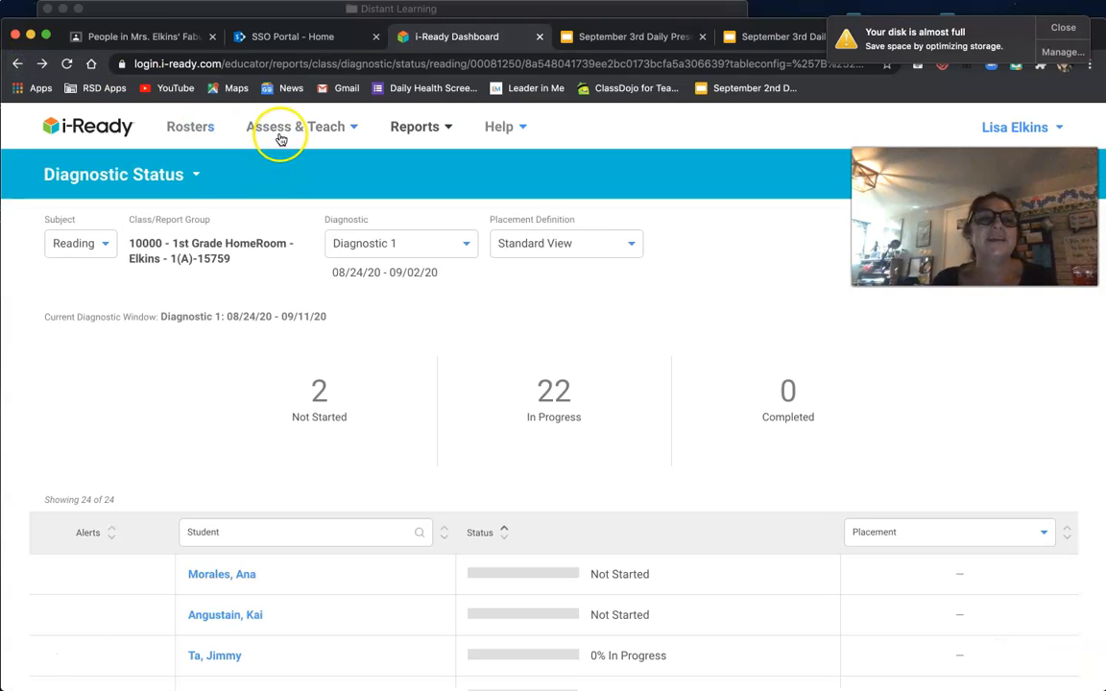
{"action": "left_click", "coordinate": [296, 126]}
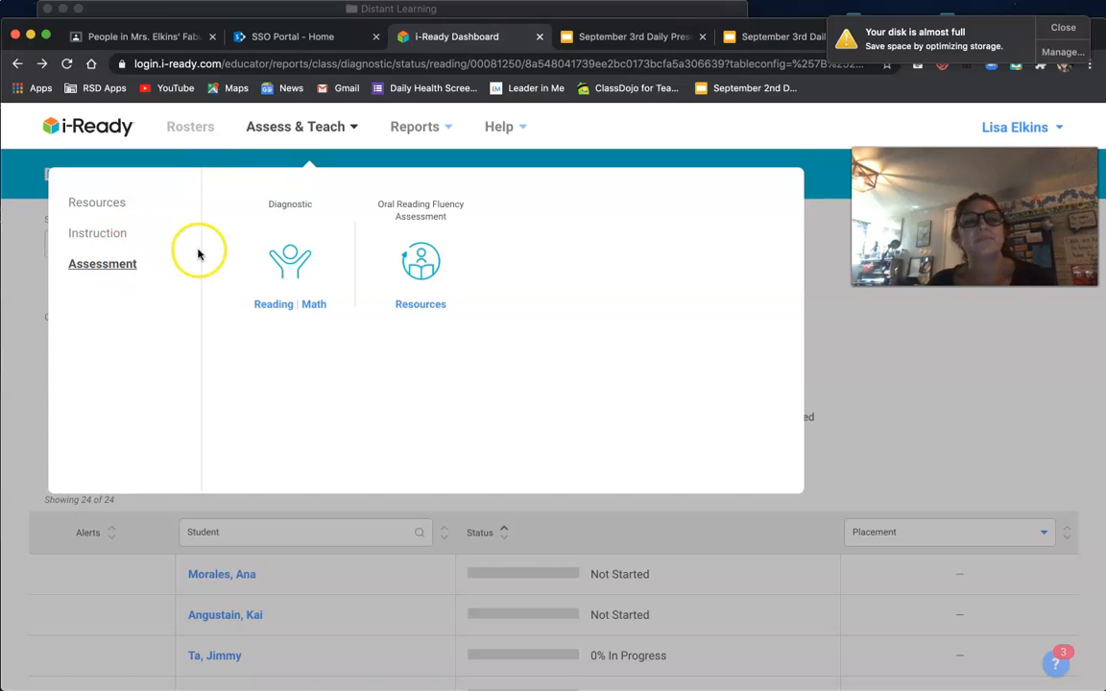
{"action": "left_click", "coordinate": [273, 304]}
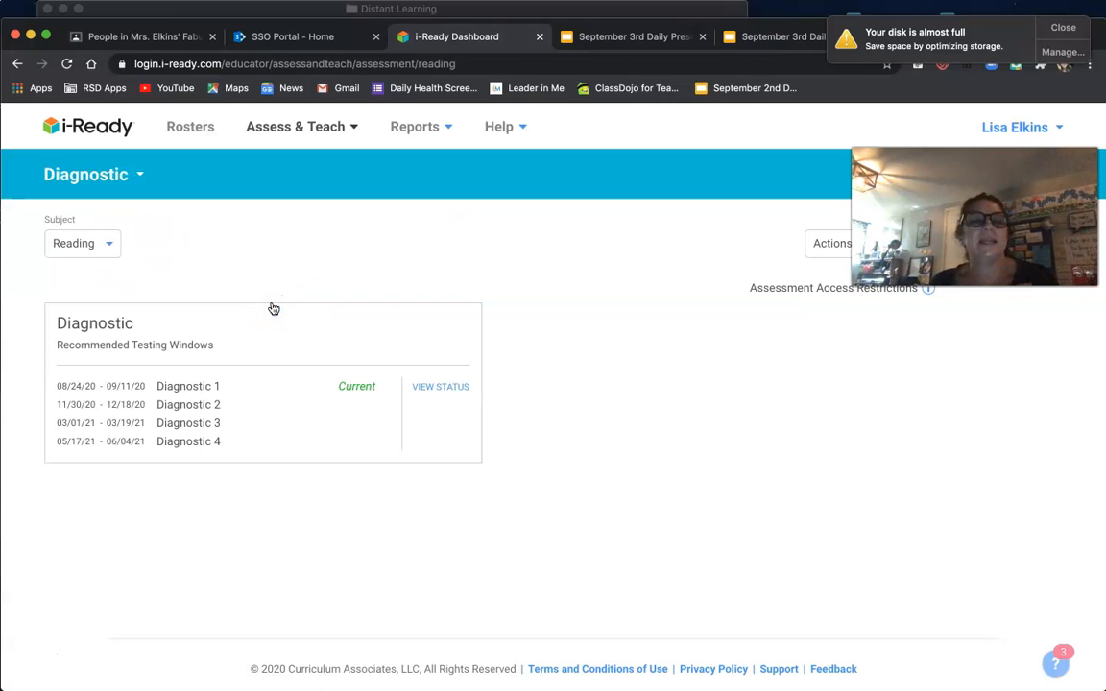
{"action": "left_click", "coordinate": [440, 386]}
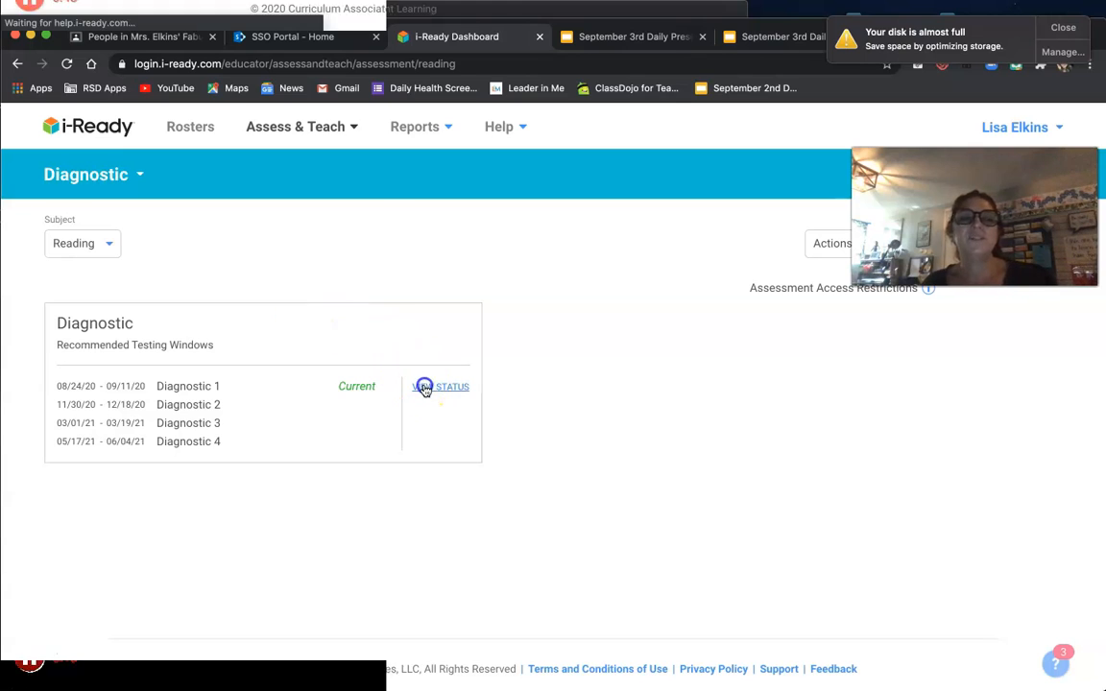
{"action": "left_click", "coordinate": [441, 386]}
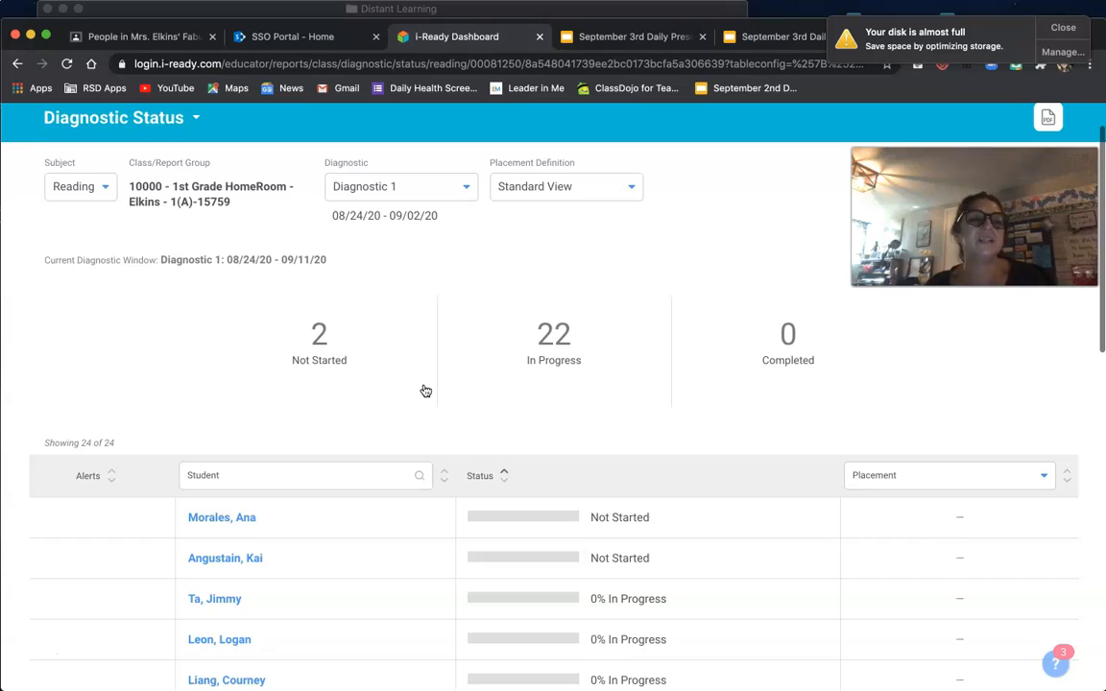
- Open the Diagnostic Results of the student at 62% In Progress
{"action": "scroll", "scroll_direction": "down", "scroll_amount": 3}
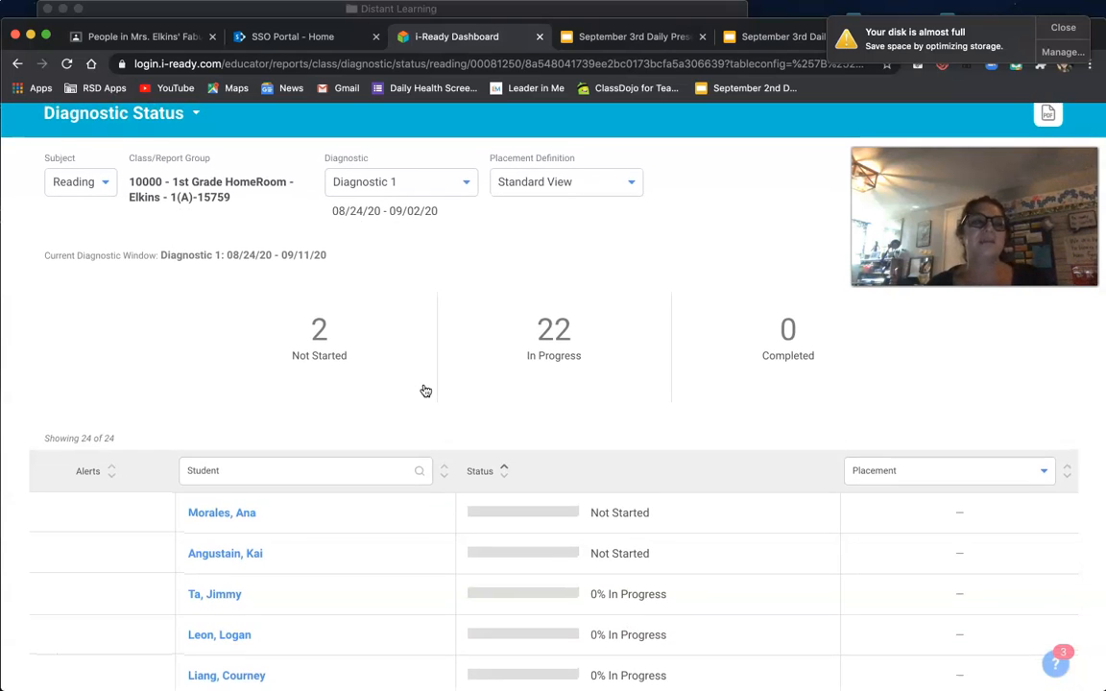
{"action": "scroll", "scroll_direction": "down", "scroll_amount": 3}
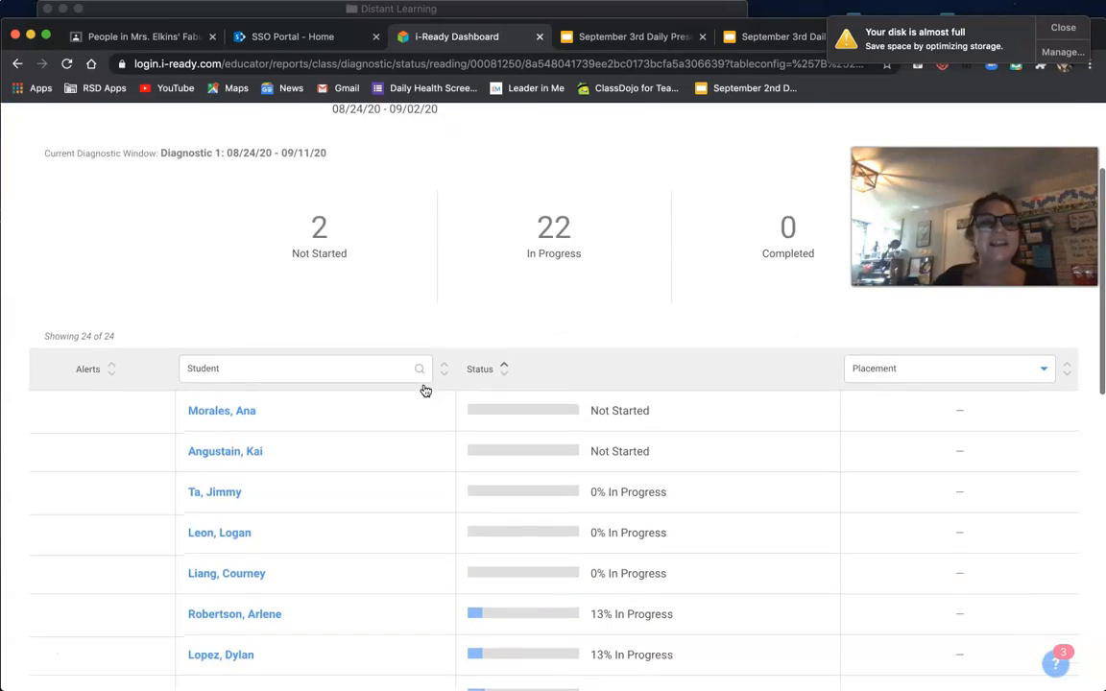
{"action": "scroll", "scroll_direction": "down", "scroll_amount": 3}
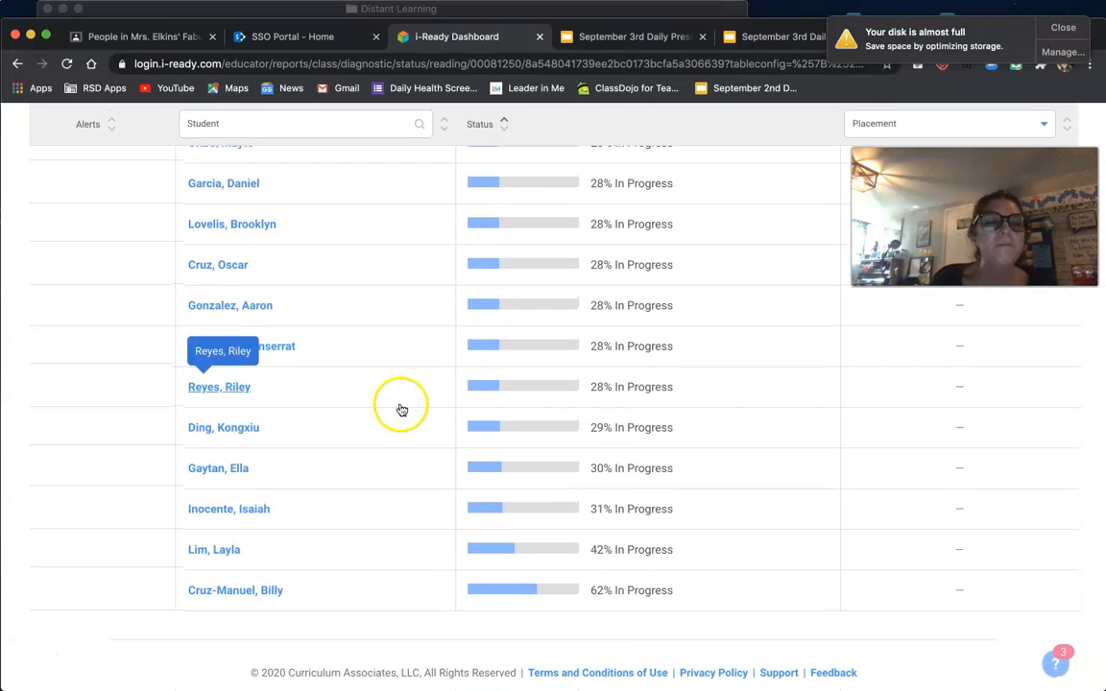
{"action": "mouse_move", "coordinate": [276, 596]}
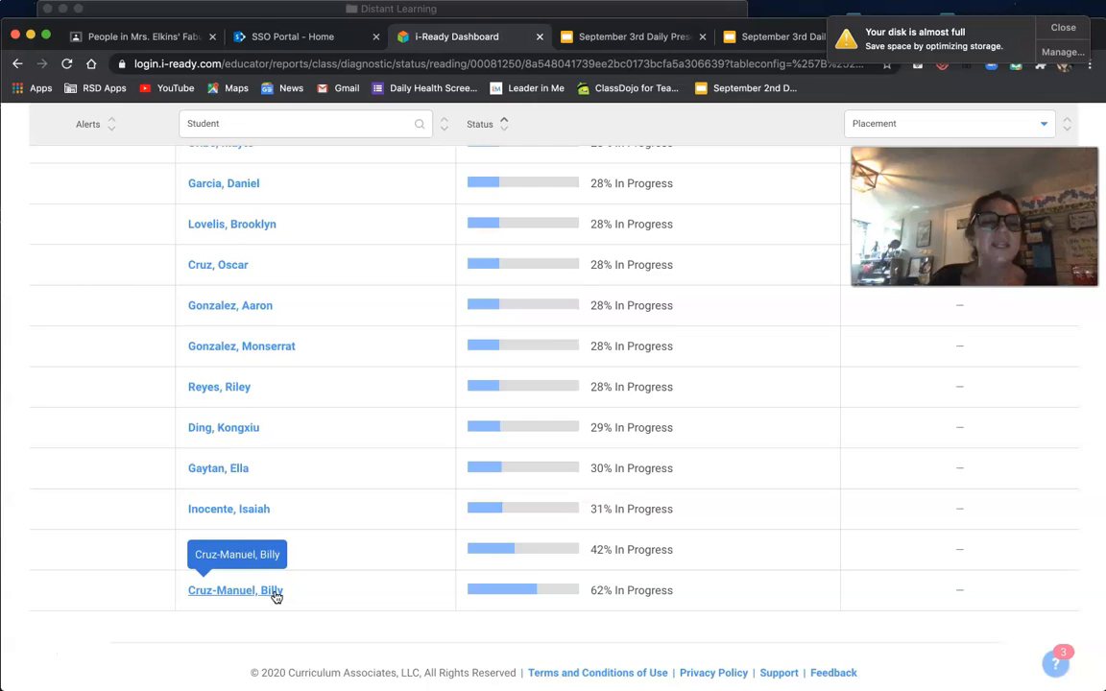
{"action": "left_click", "coordinate": [235, 591]}
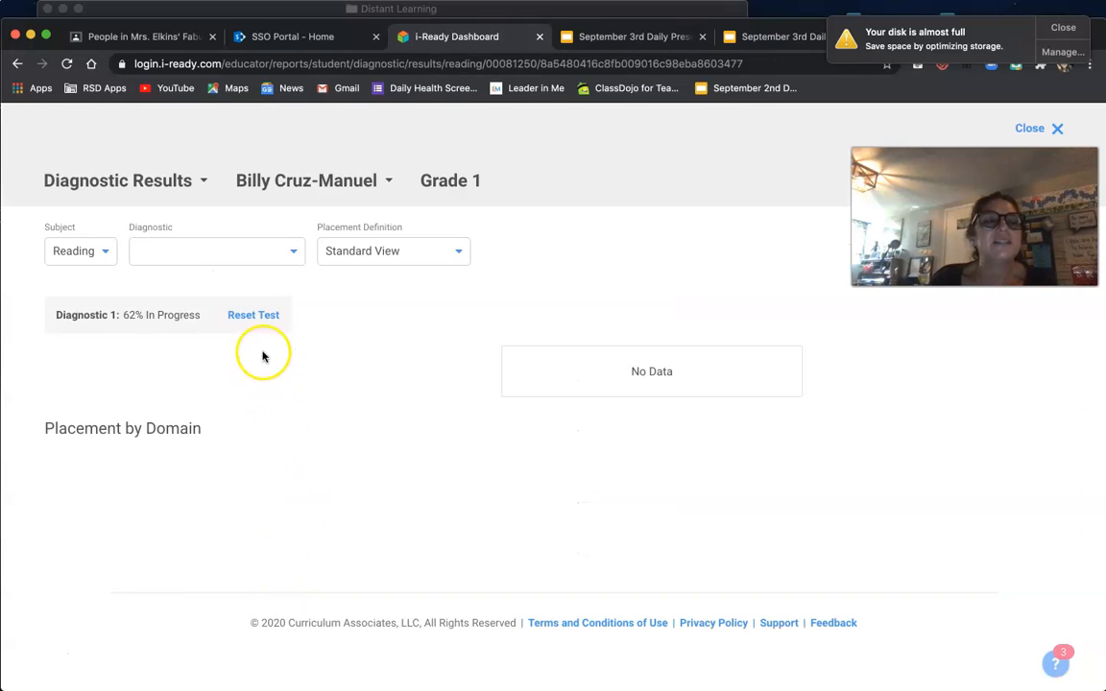